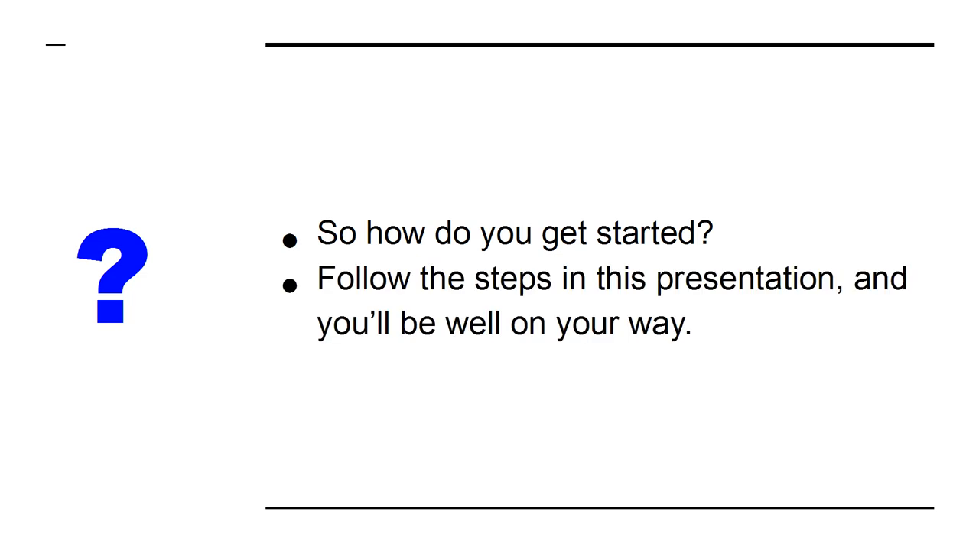
- Advance to the Step 1 slide explaining why an autoresponder is needed
key("Right")
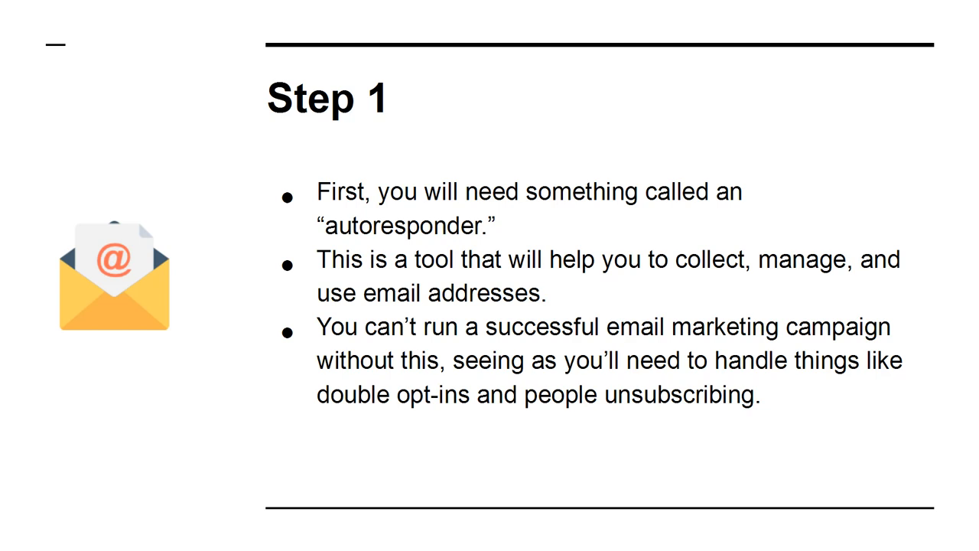
- Advance through the Step 2 sign-up form slide to the Step 3 title slide
key("Right")
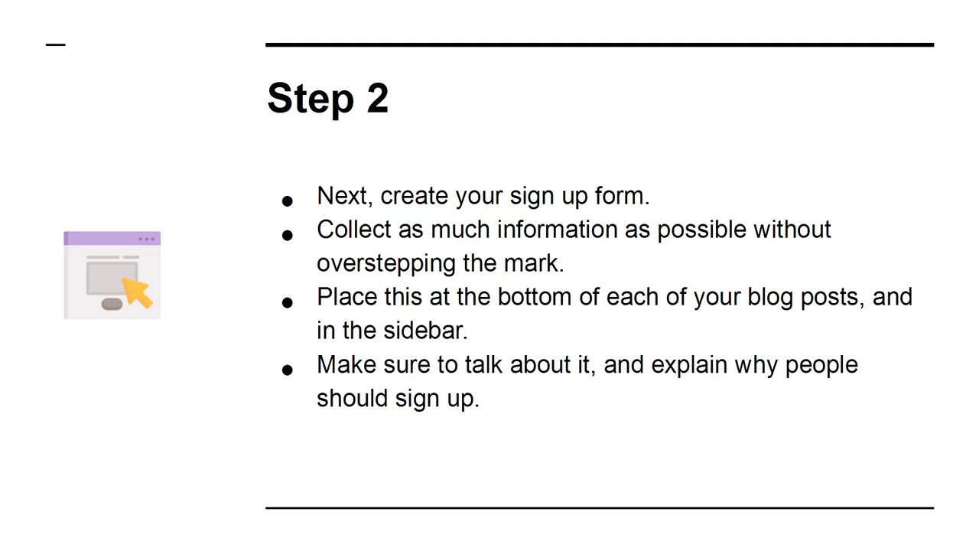
key("Right")
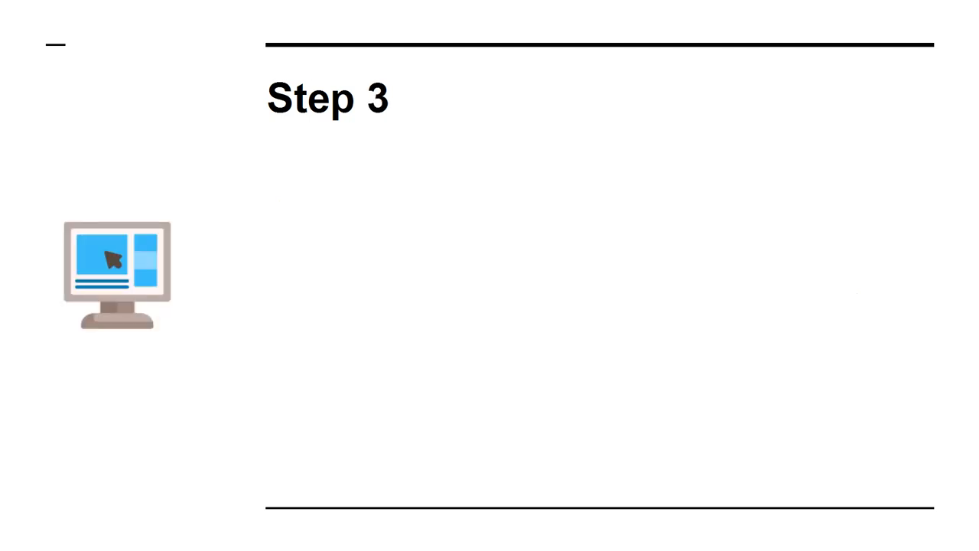